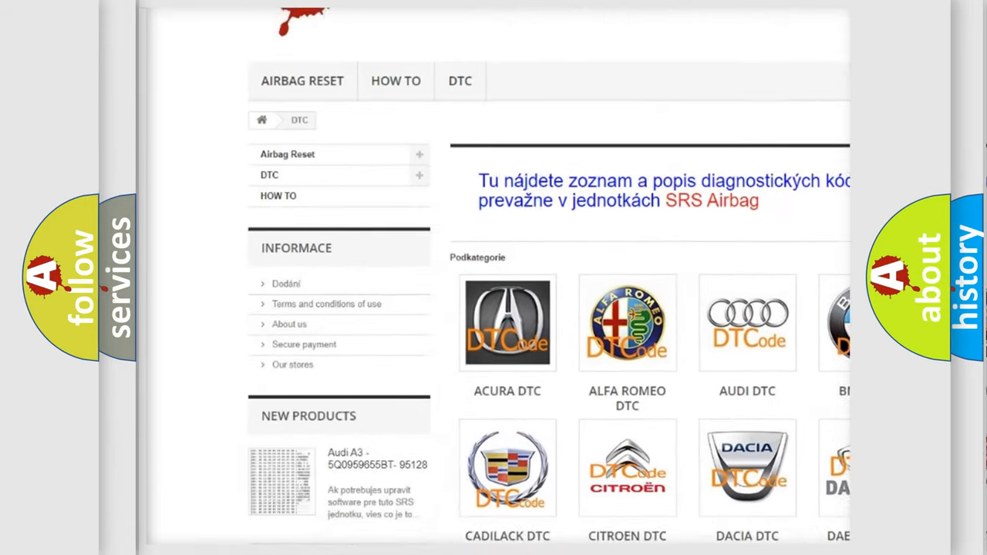
pyautogui.scroll(-3)
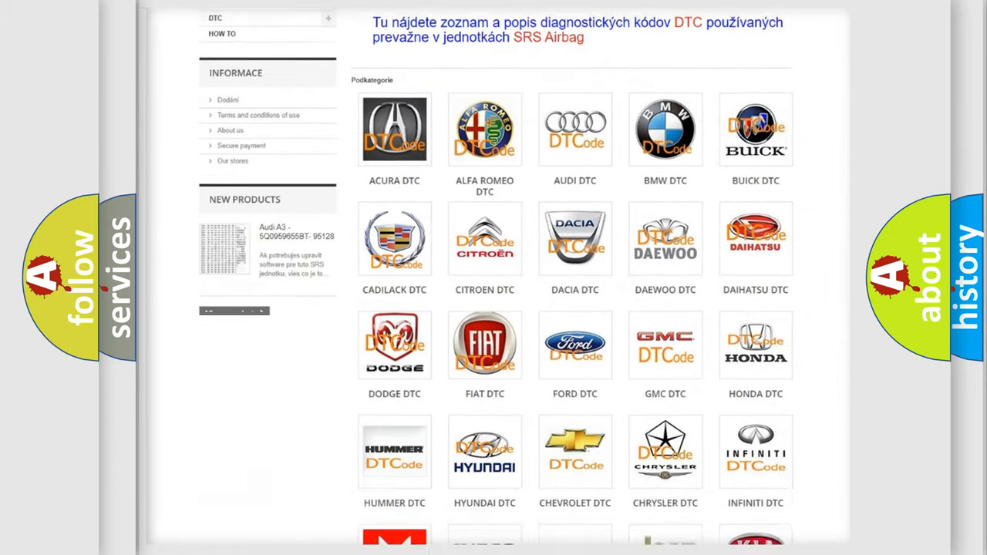
pyautogui.scroll(-3)
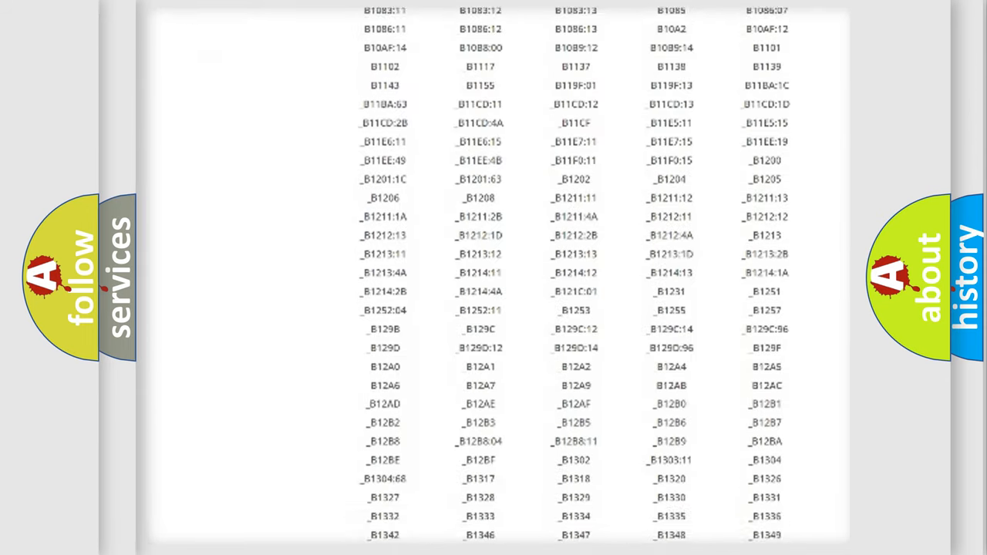
pyautogui.scroll(-3)
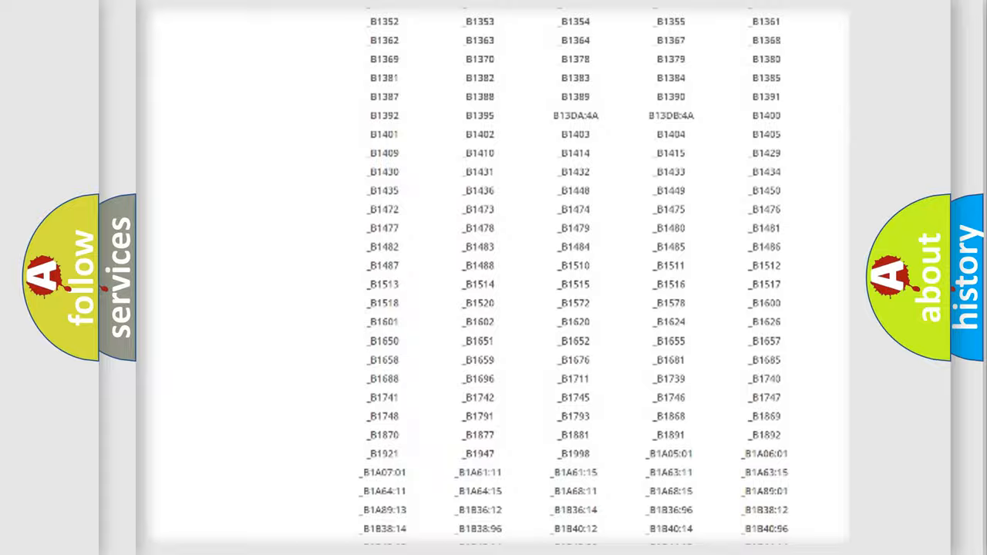